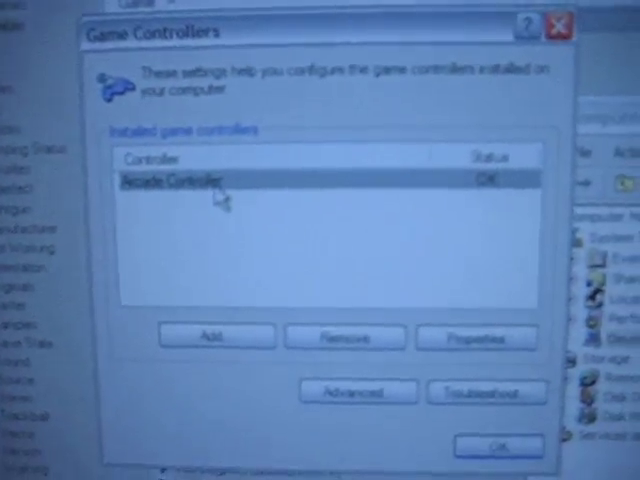
# Step: Select Arcade Controller in the installed game controllers list to confirm its OK status
pyautogui.click(476, 336)
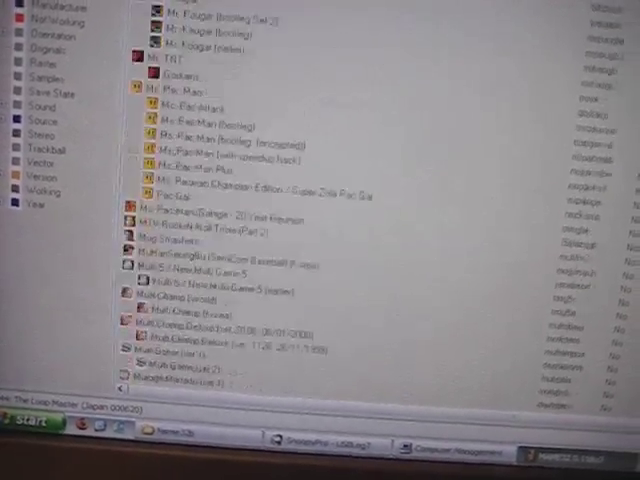
# Step: Scroll the game list to the Metal Slug entries and launch Metal Slug 5
pyautogui.scroll(-3)
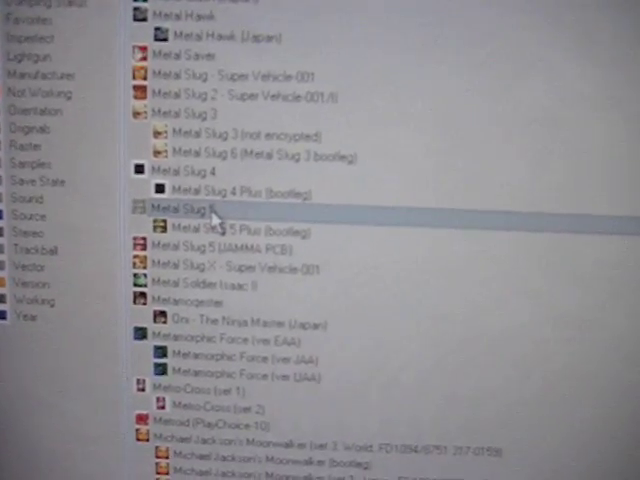
pyautogui.doubleClick(180, 208)
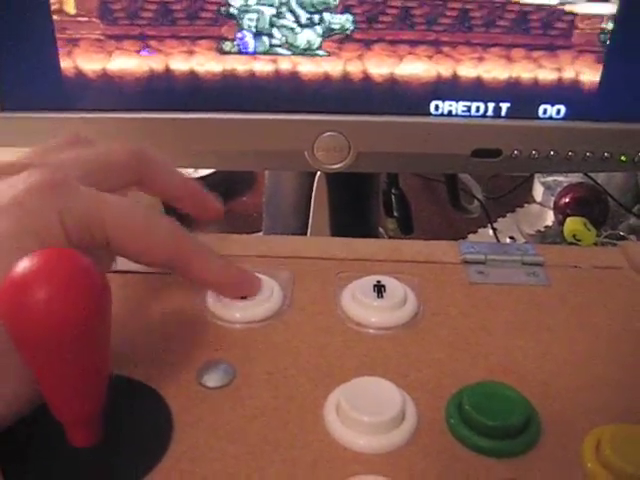
# Step: Insert one credit with the arcade coin button so the title screen shows CREDIT 01
pyautogui.click(248, 296)
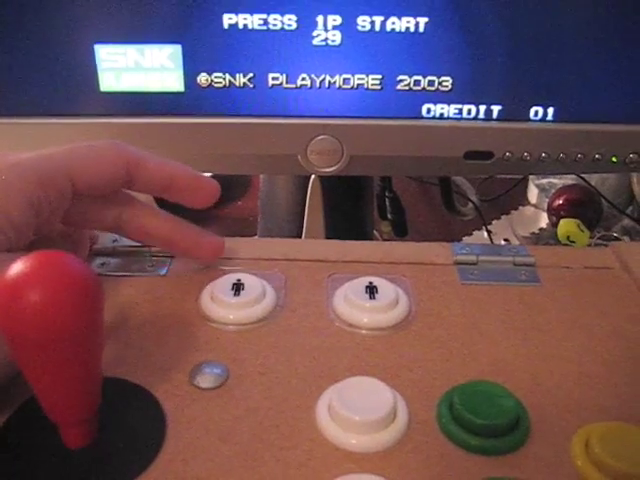